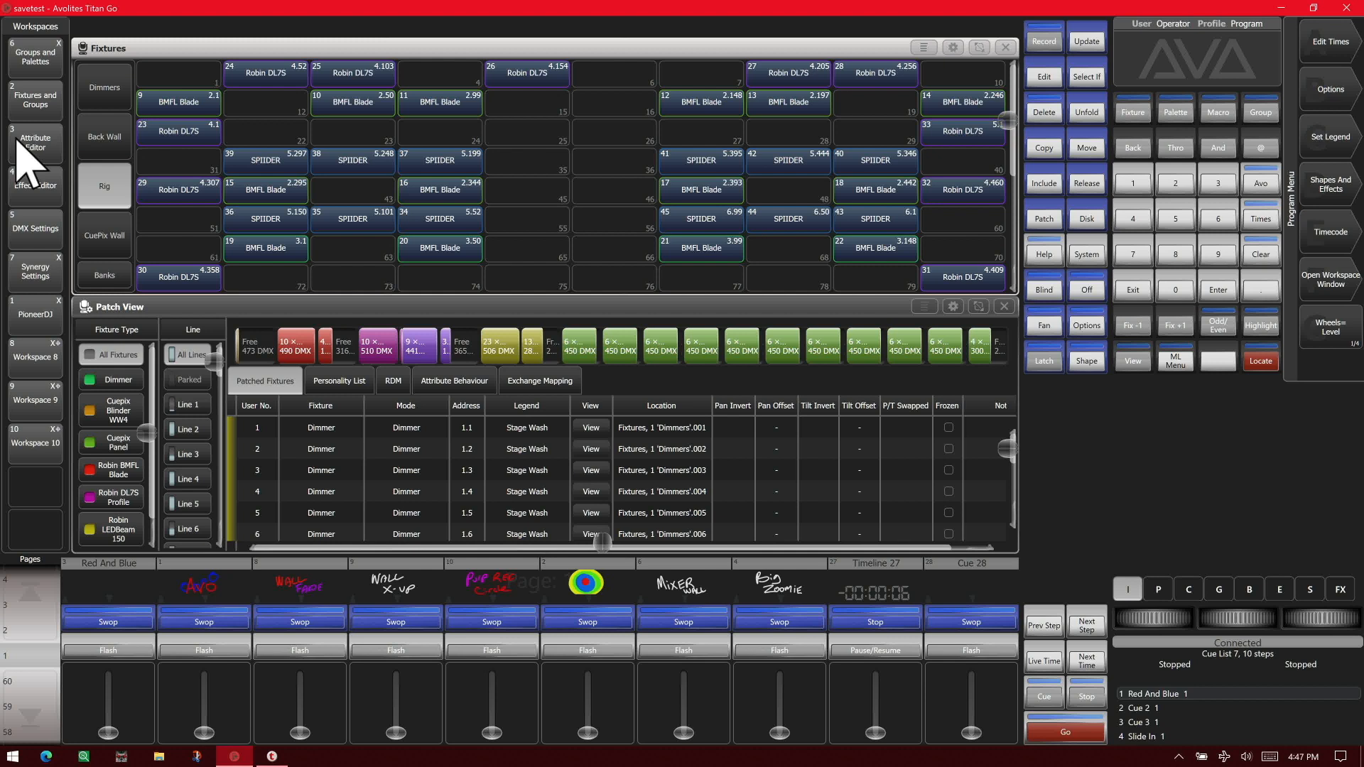
pyautogui.moveTo(310, 375)
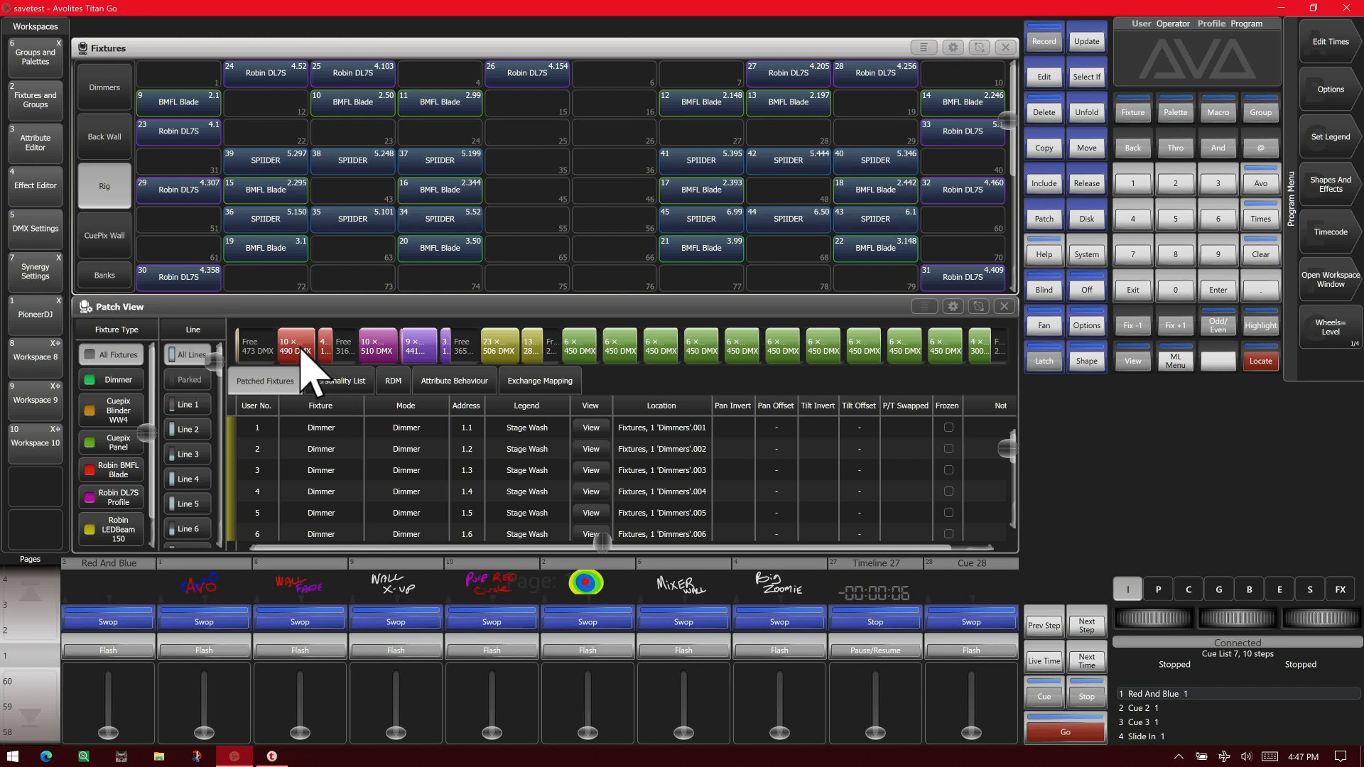
pyautogui.moveTo(369, 311)
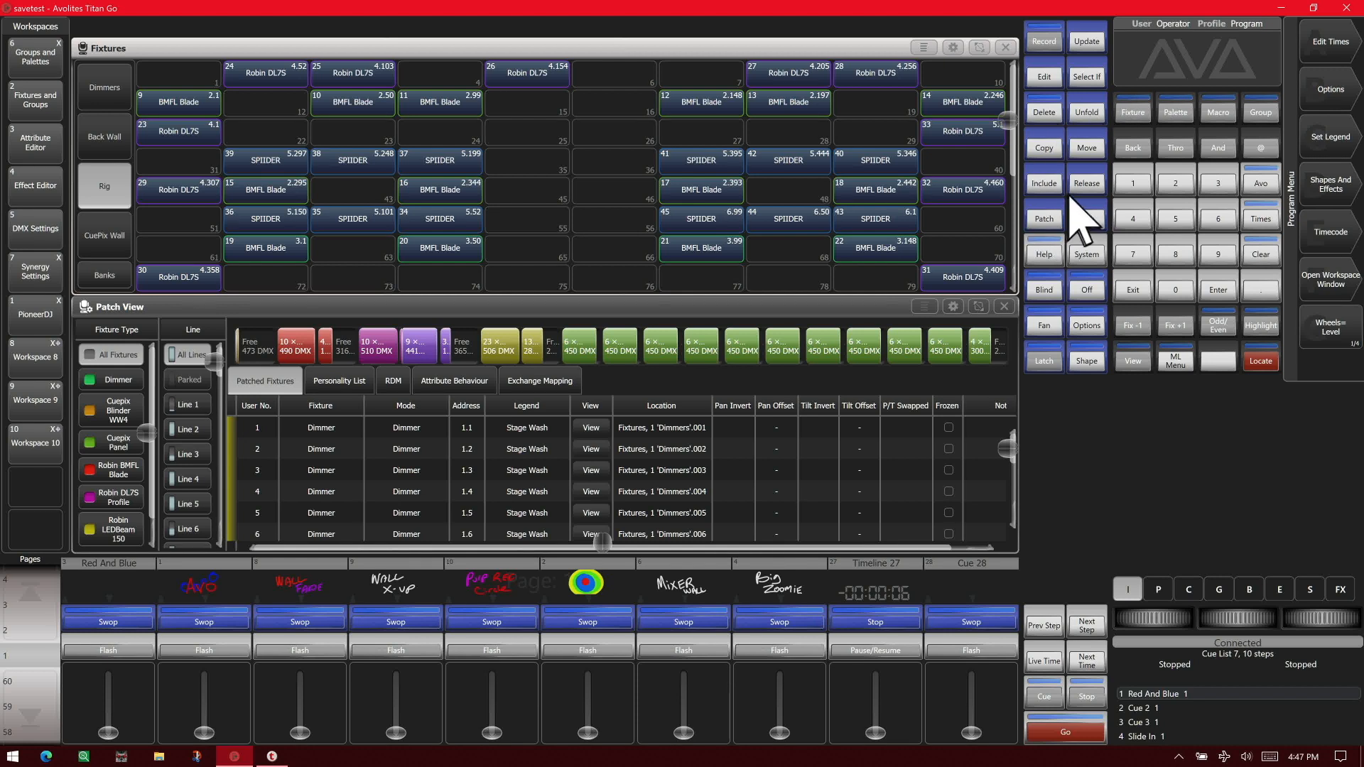
# Delete dimmer 2 at address 1.2 from the Patch View list.
pyautogui.click(1042, 218)
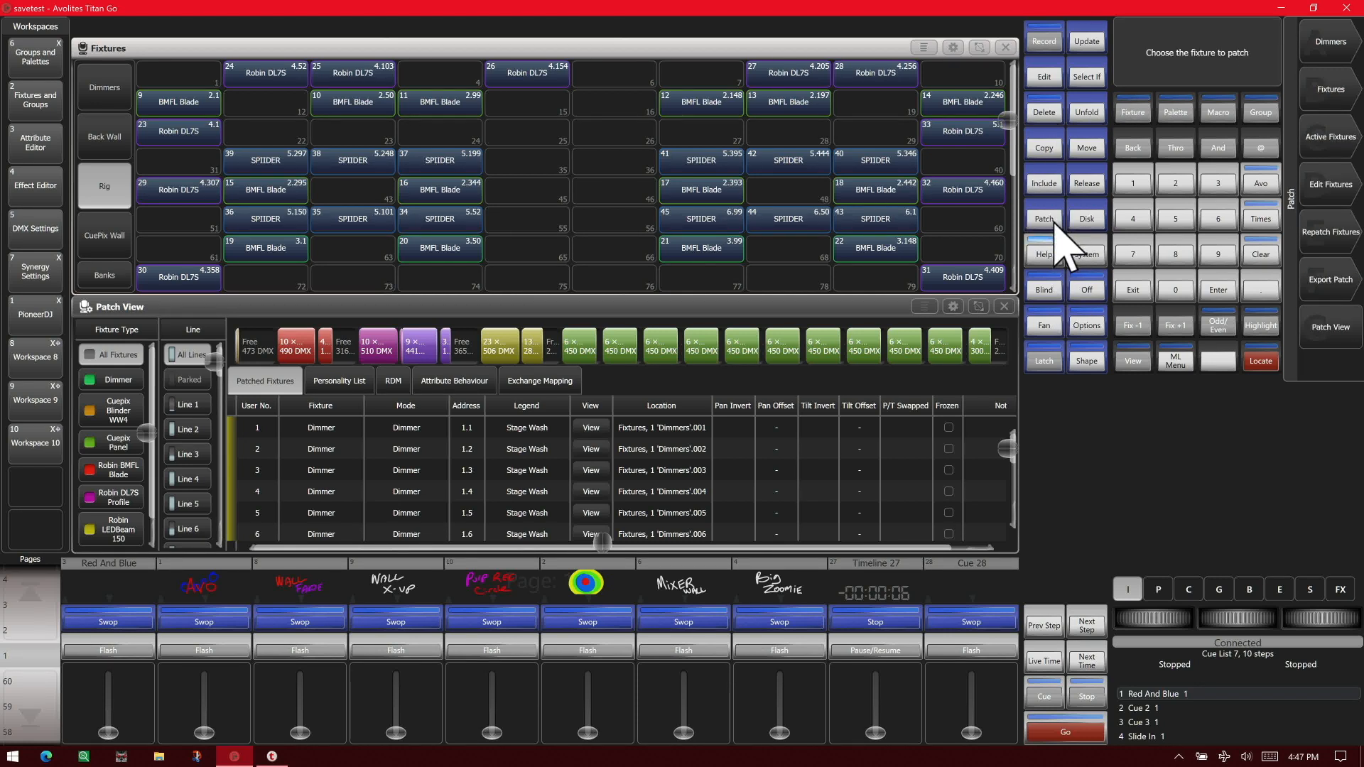
pyautogui.moveTo(961, 200)
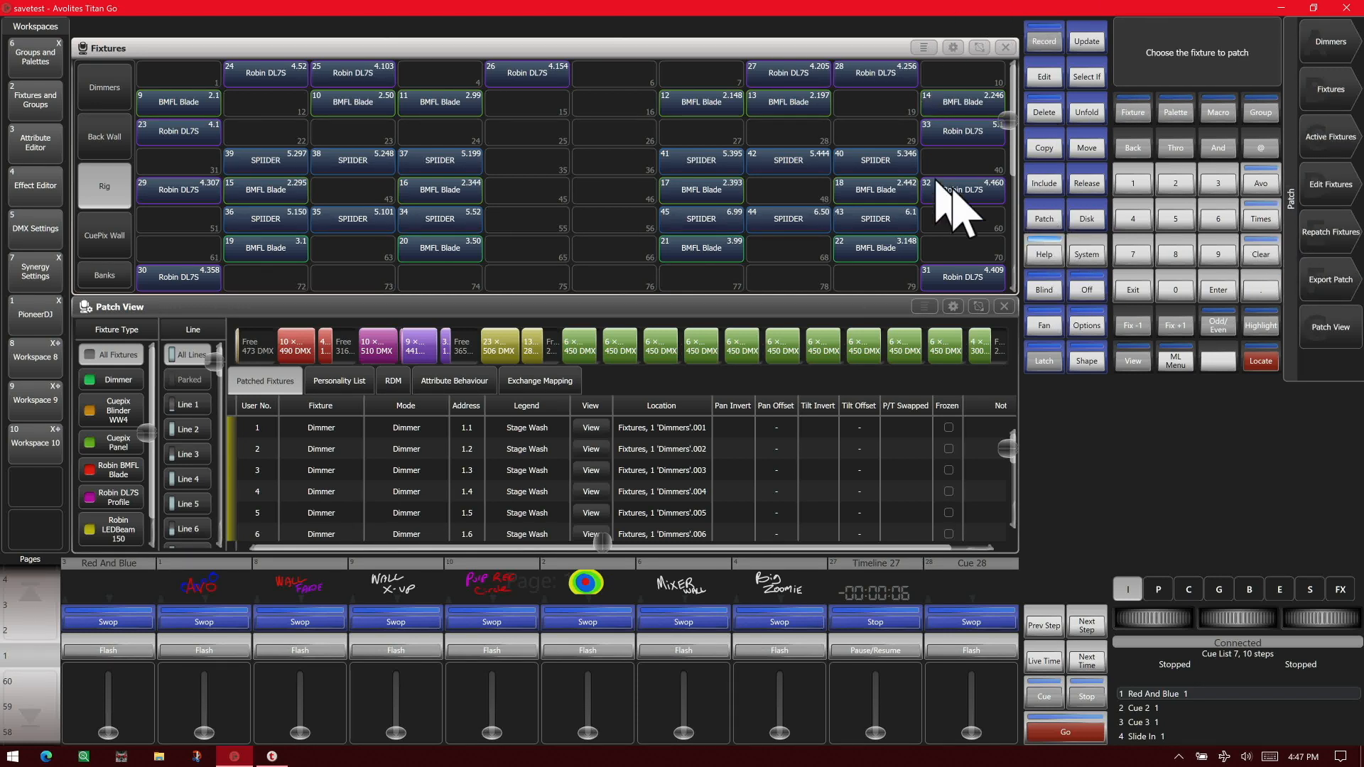
pyautogui.click(1042, 112)
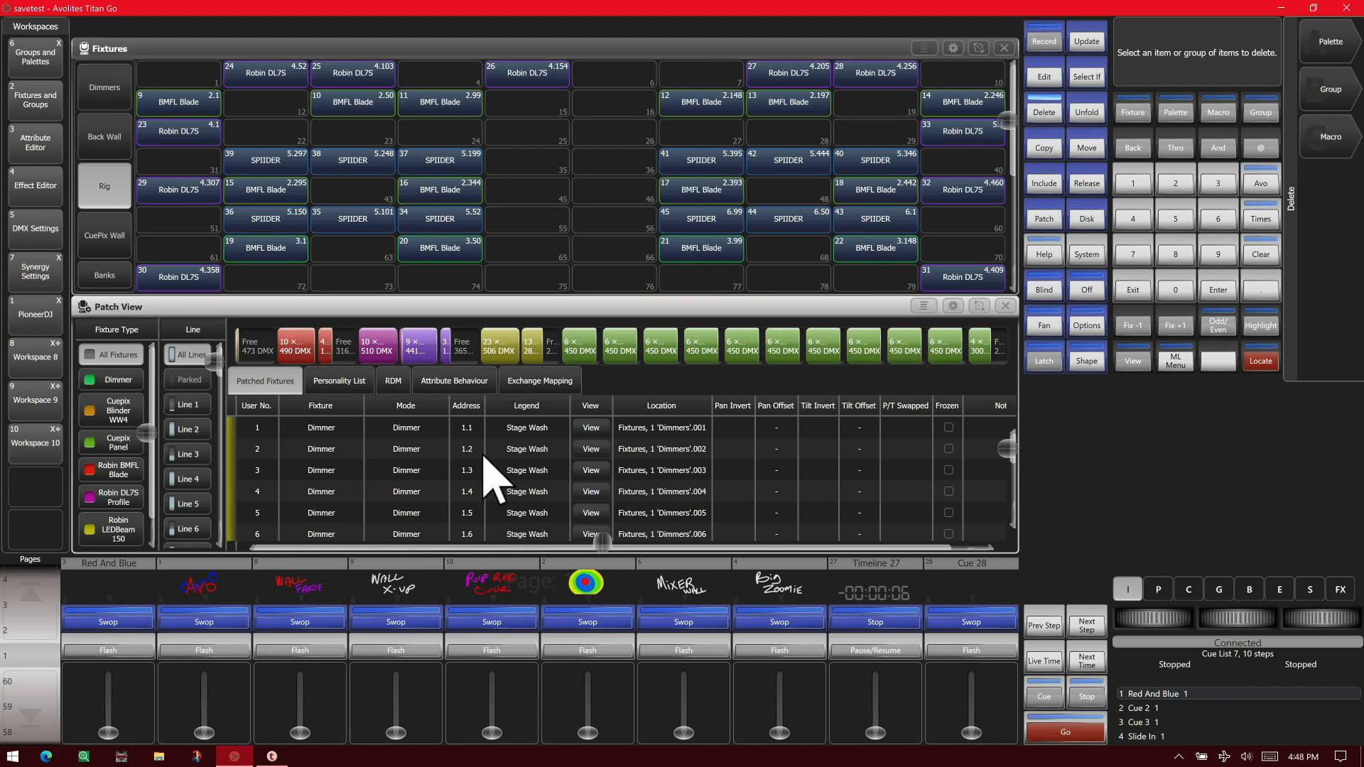
pyautogui.click(526, 449)
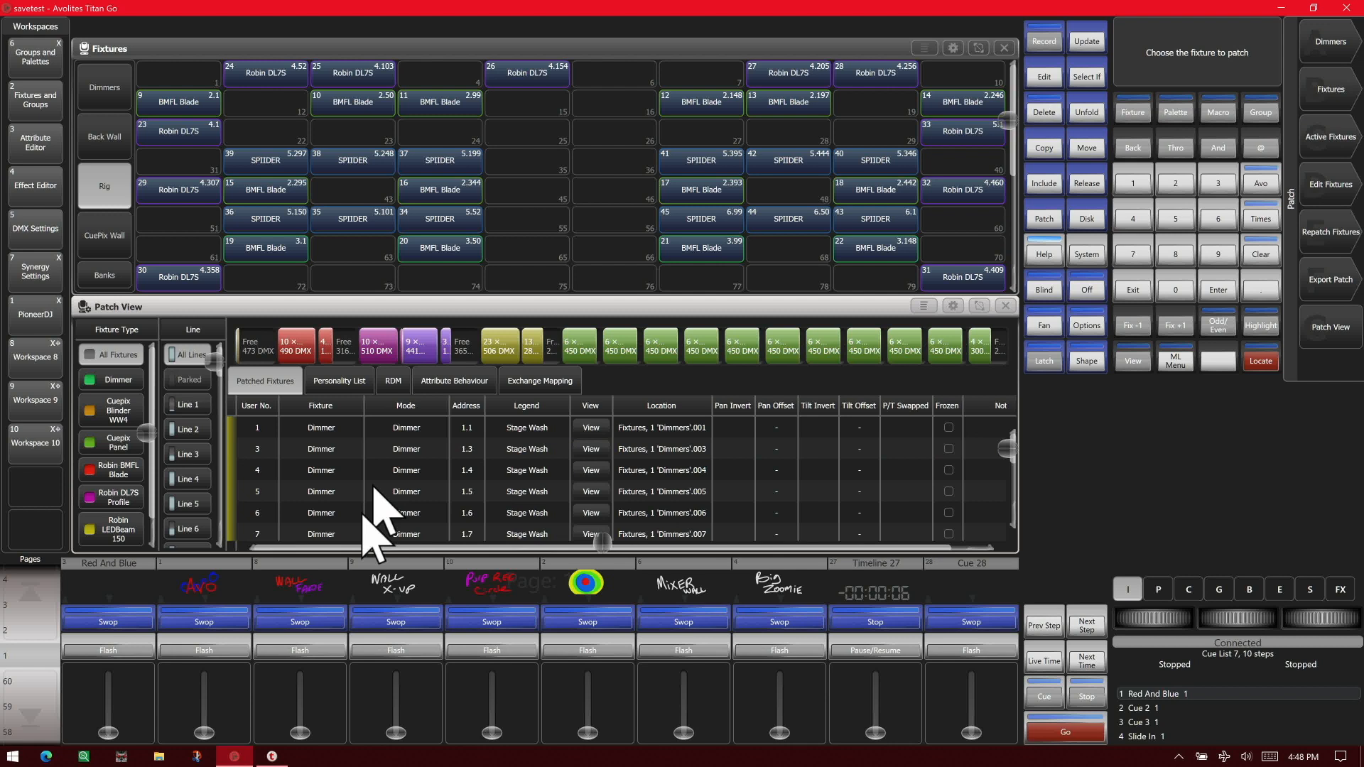
pyautogui.moveTo(635, 613)
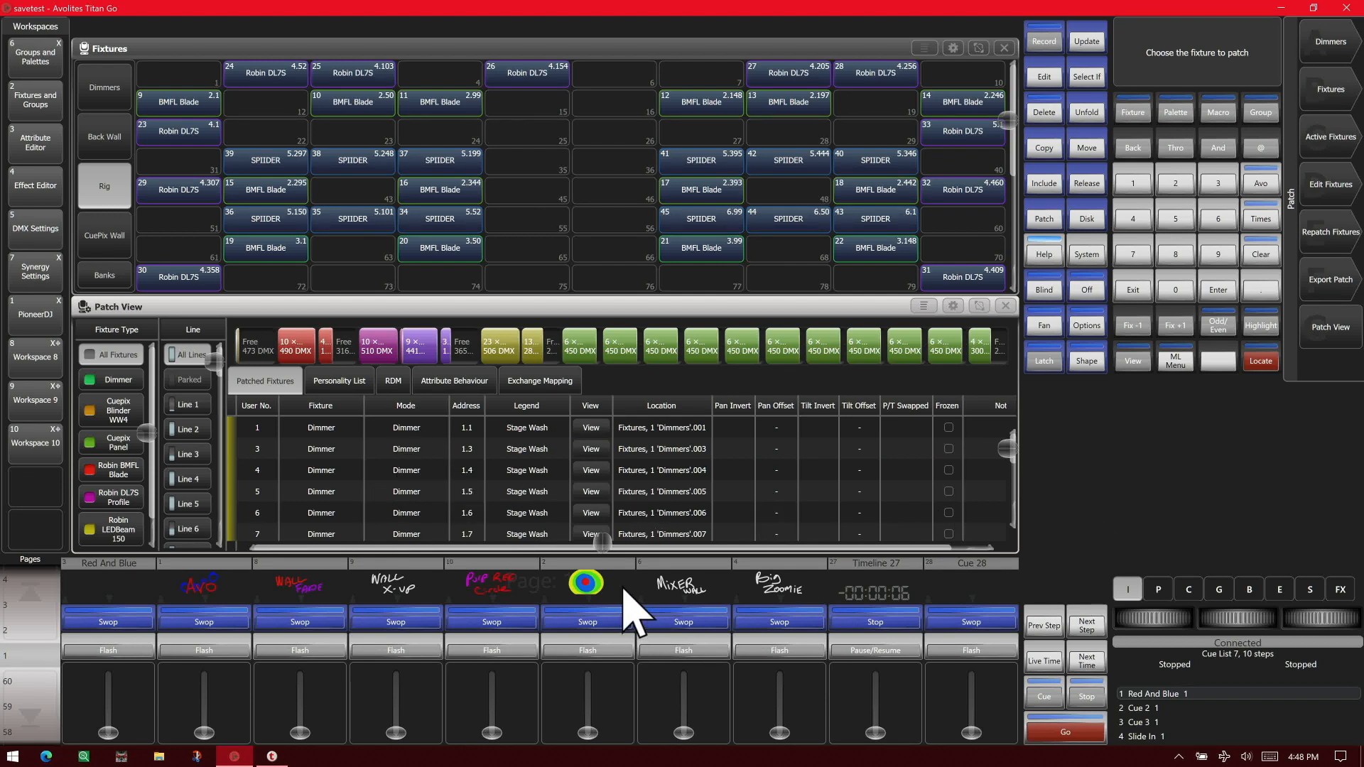
pyautogui.moveTo(1092, 230)
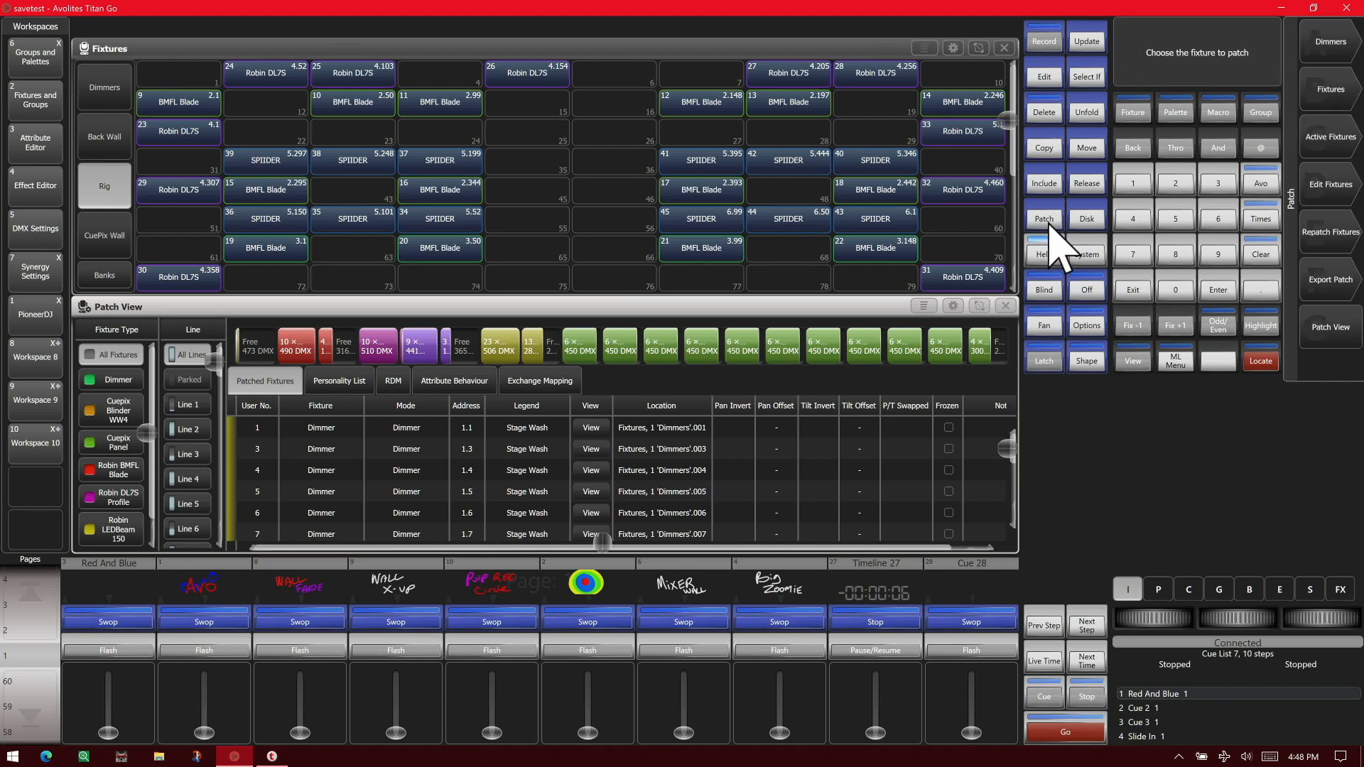
# Mark Robin DL7S fixture 26 for deletion from the Fixtures window.
pyautogui.click(1042, 112)
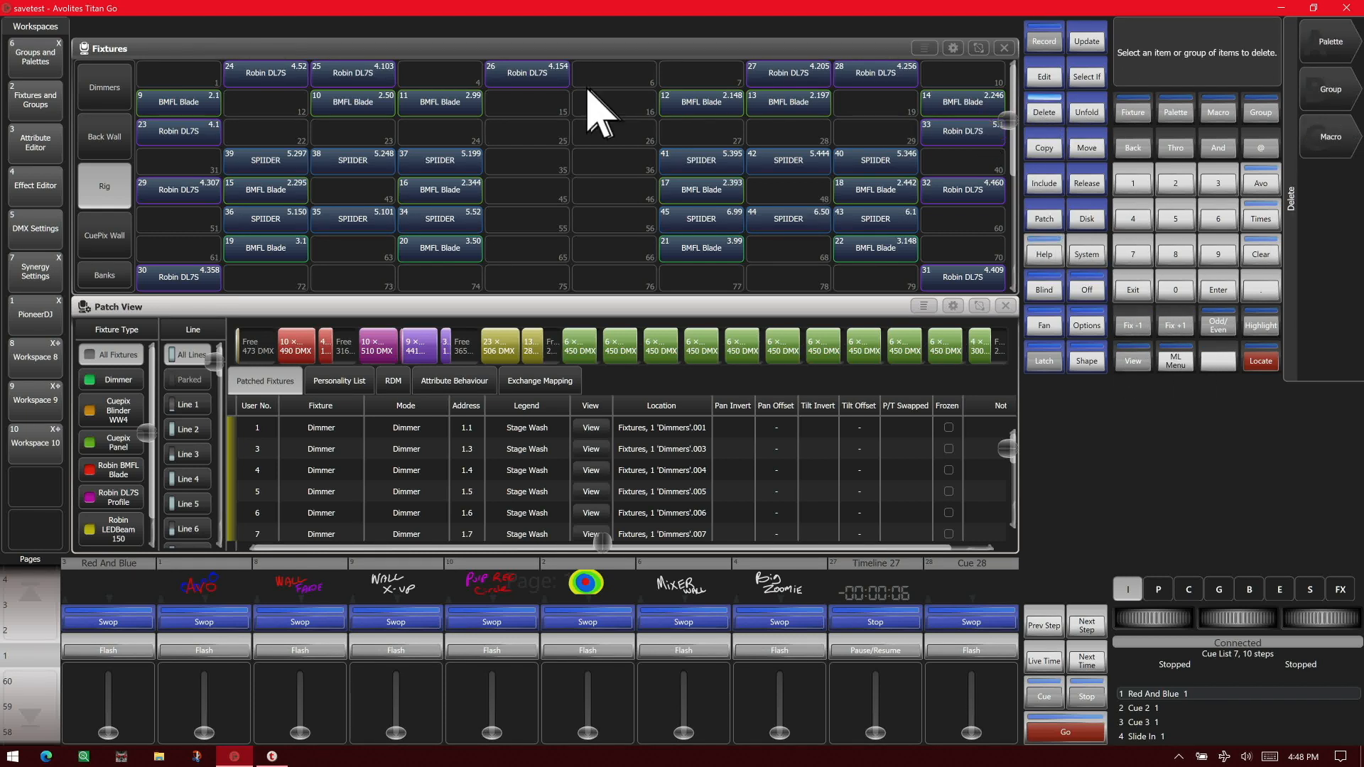
pyautogui.click(526, 72)
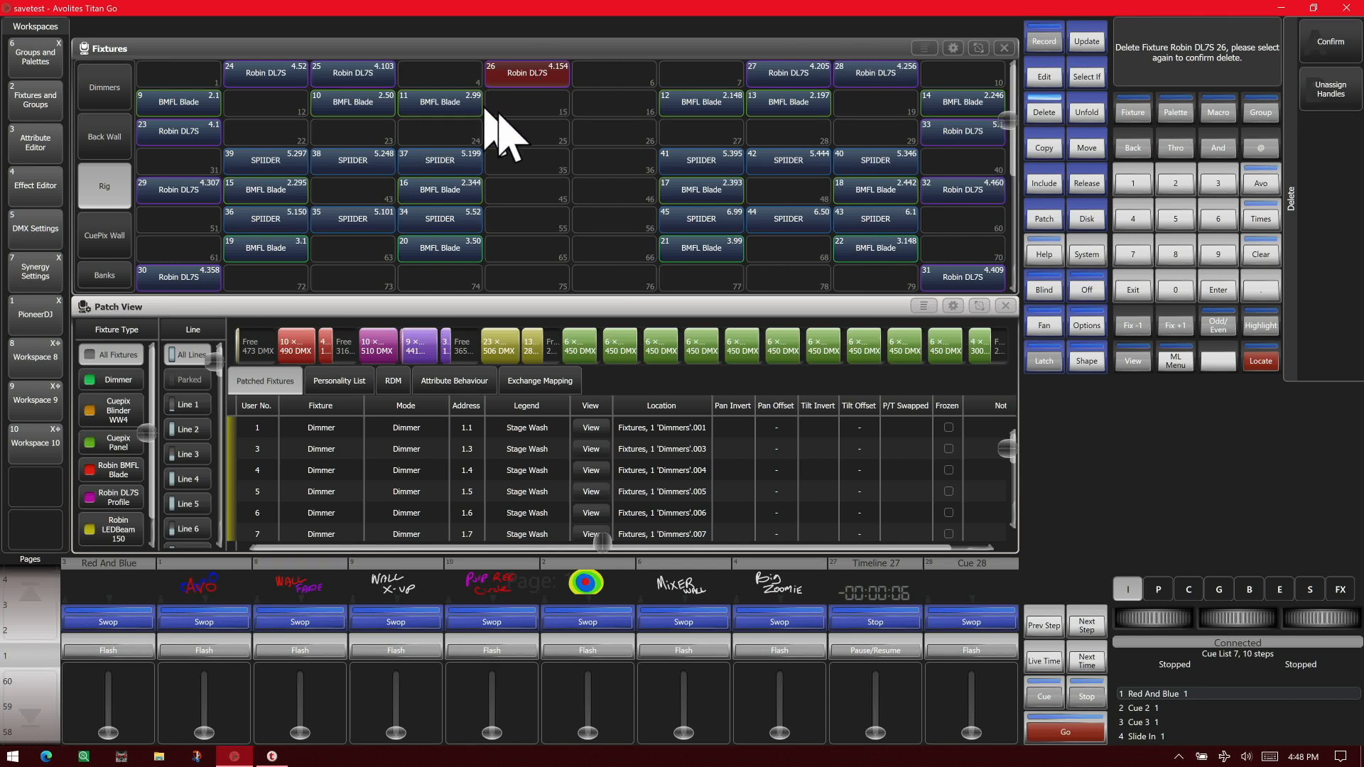
pyautogui.moveTo(547, 113)
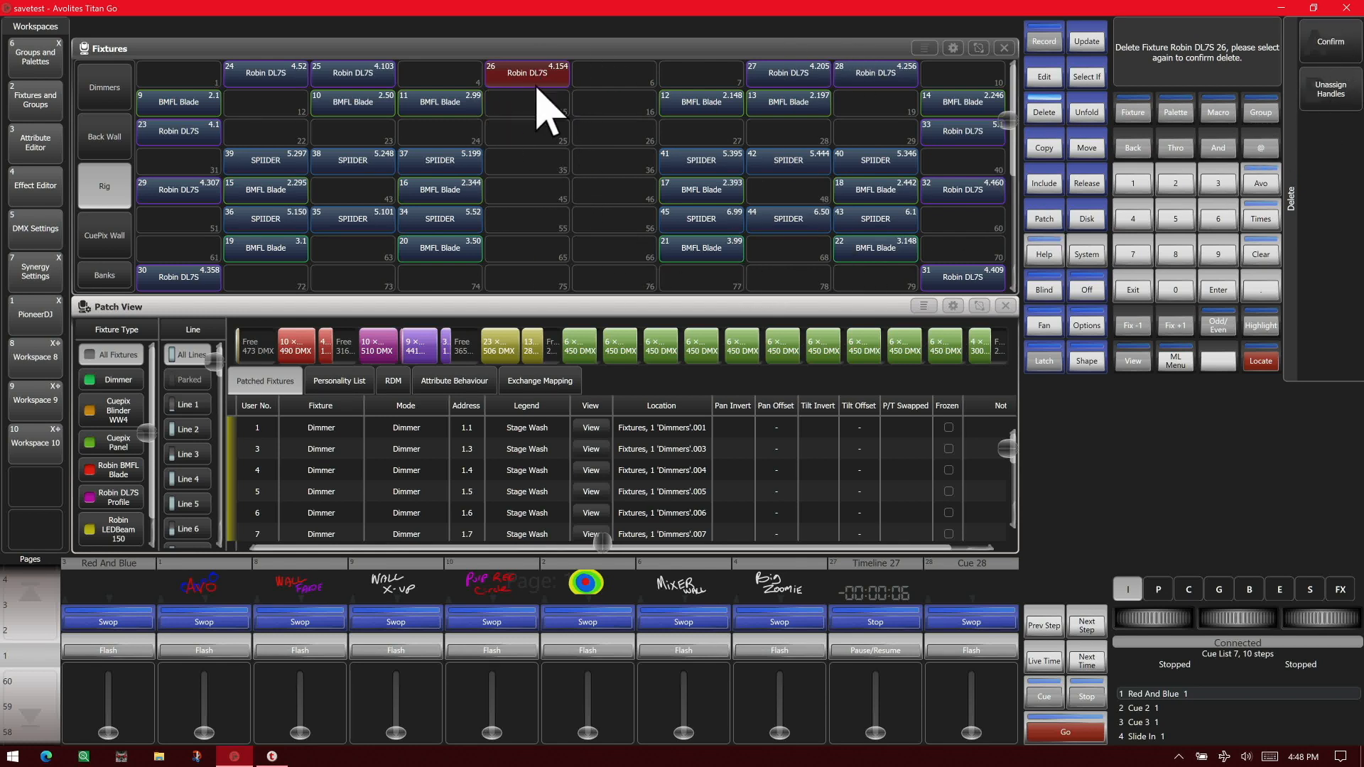
pyautogui.moveTo(1347, 109)
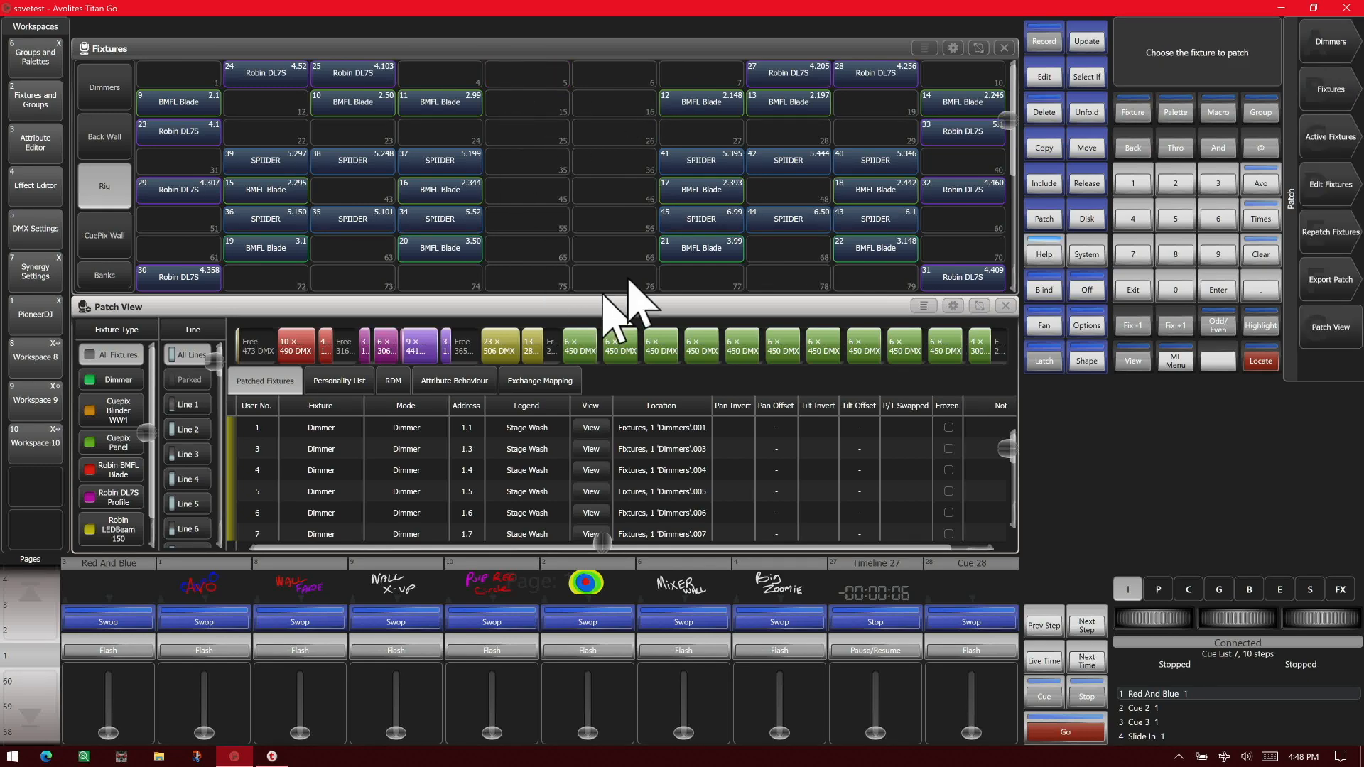
pyautogui.moveTo(578, 156)
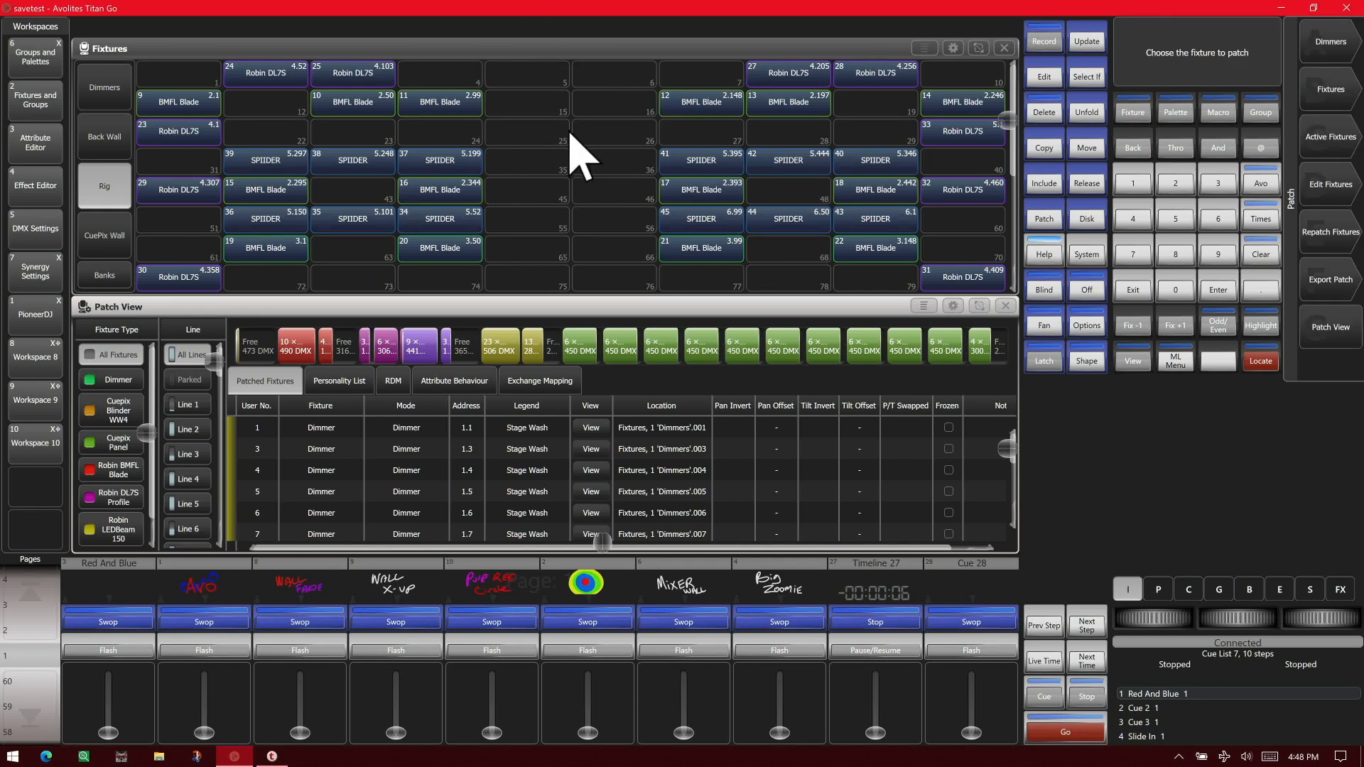